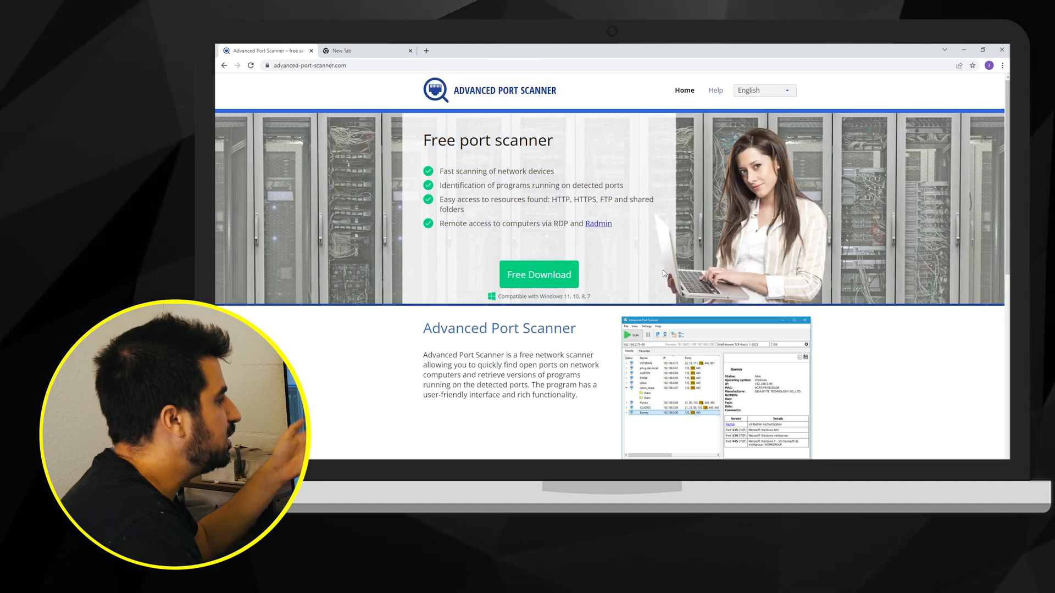
pyautogui.moveTo(624, 299)
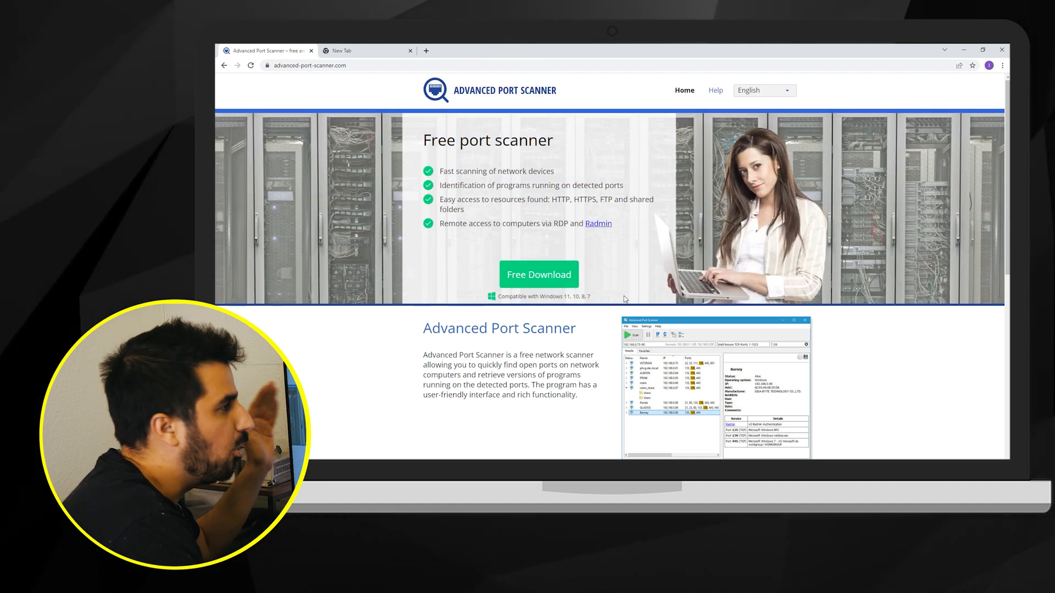